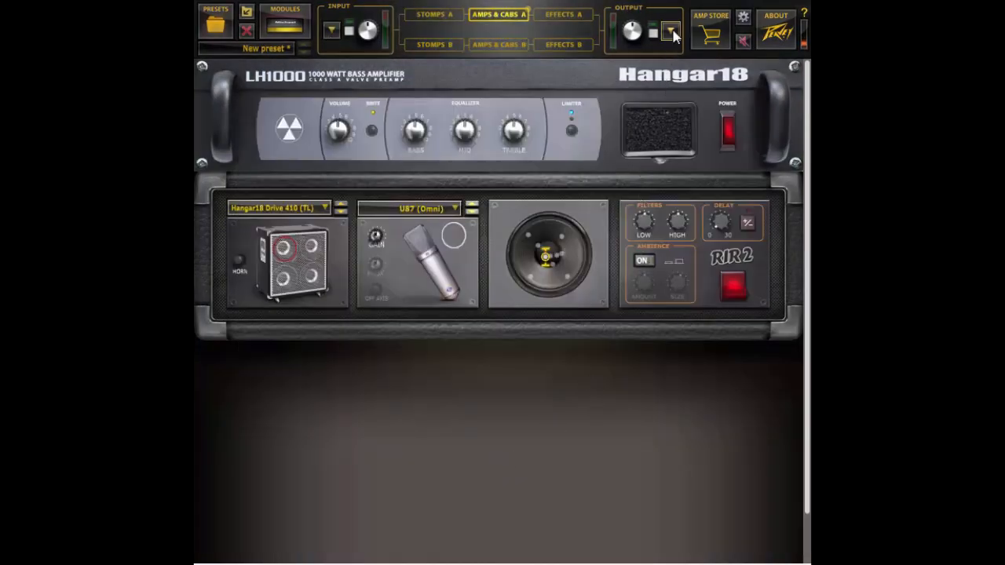
- Dismiss the Output Mixer and bring up the Input Mixer with its ACT Input Shaper panel
left_click(672, 32)
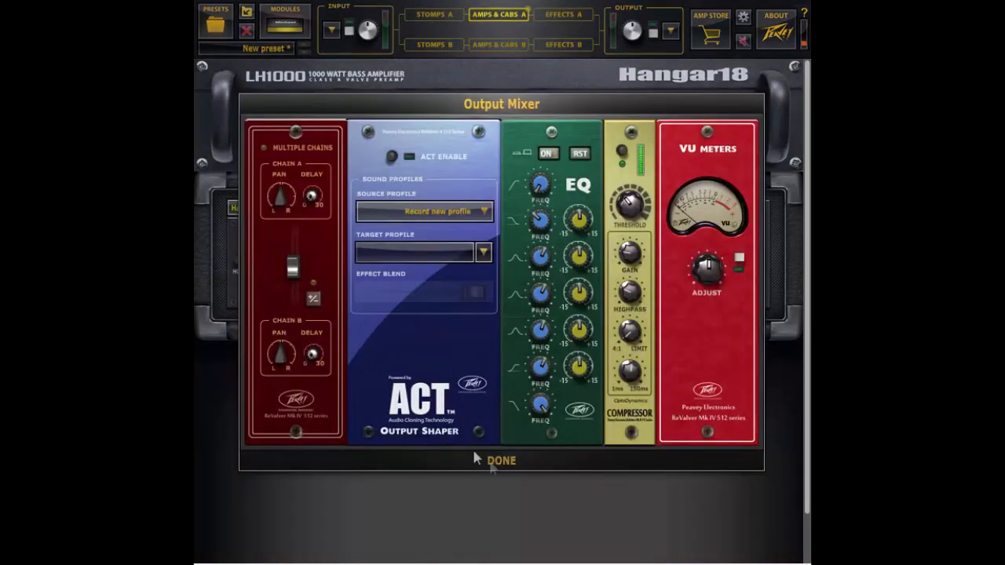
left_click(501, 460)
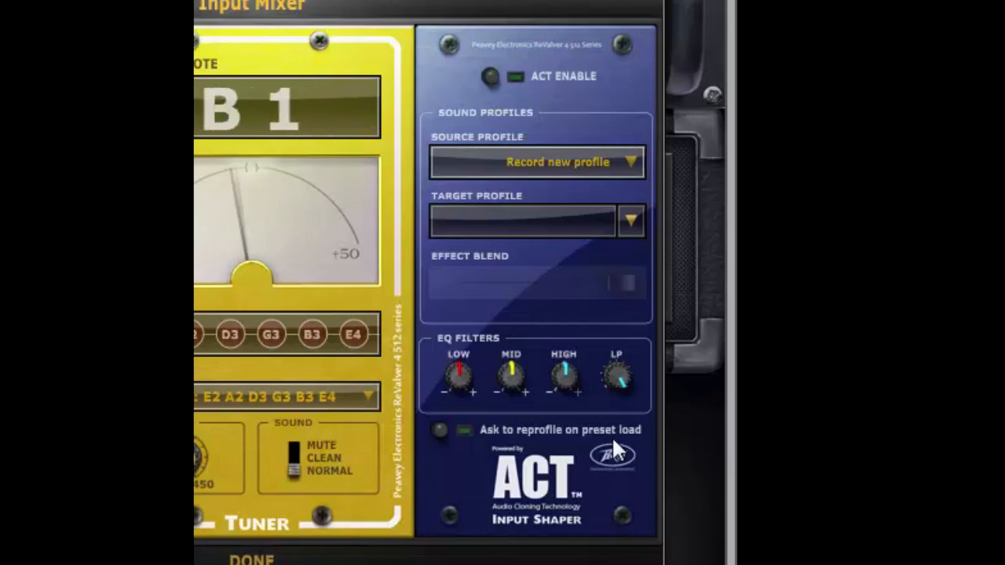
- Start recording a new source profile while the instrument plays (tuner reads F# 1)
left_click(229, 333)
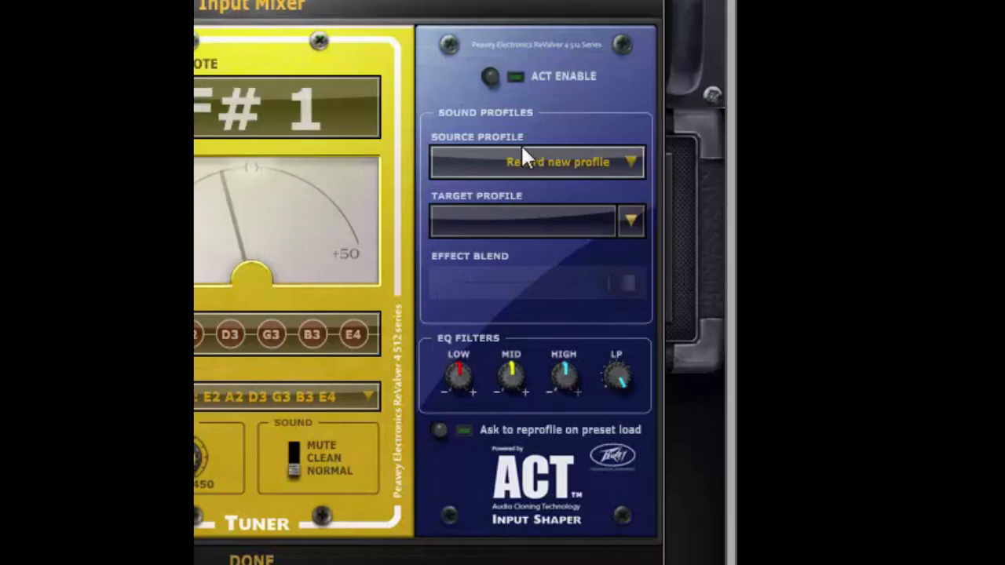
mouse_move(402, 223)
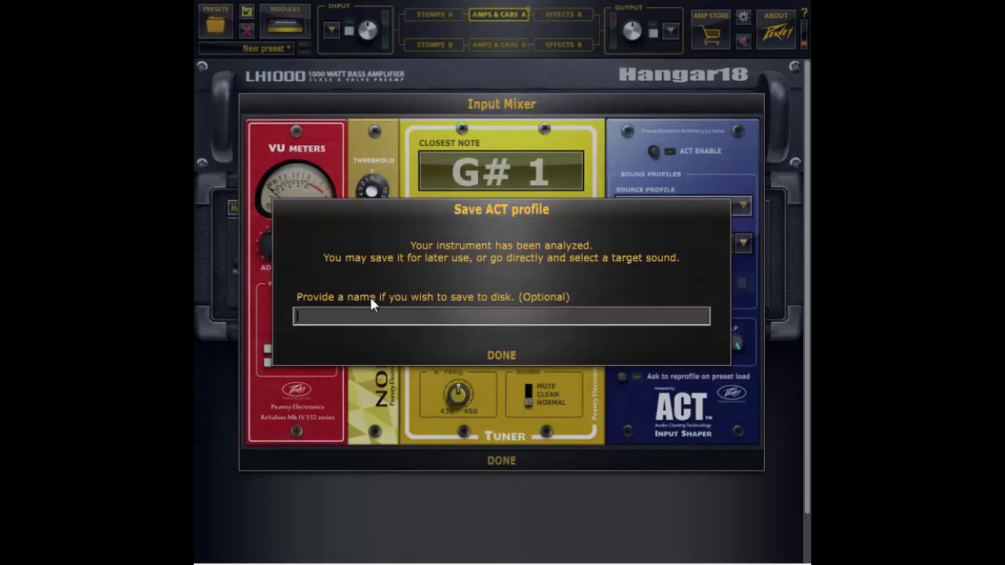
- Save the analysed ACT profile under the name 'test 1'
type("t")
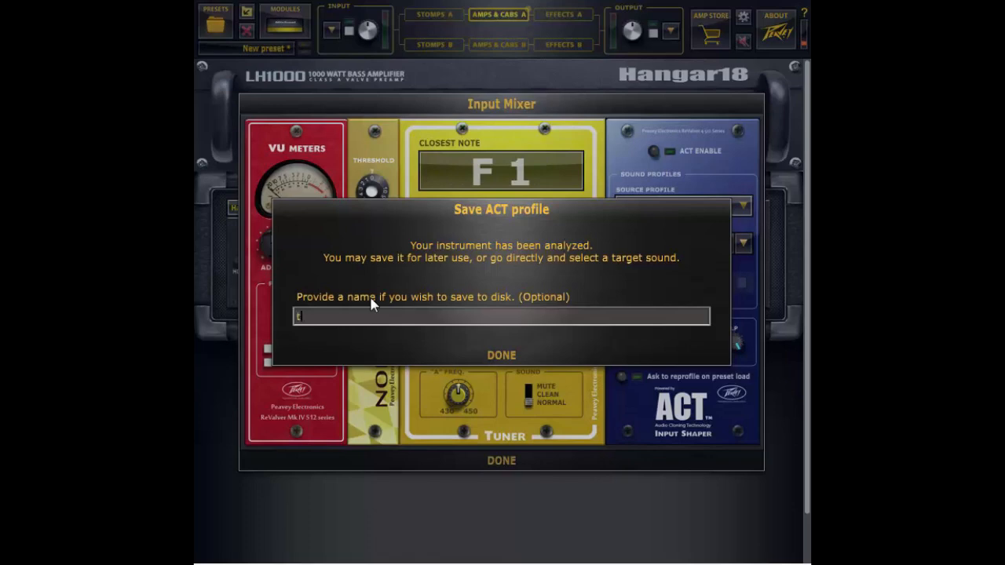
type("est 1")
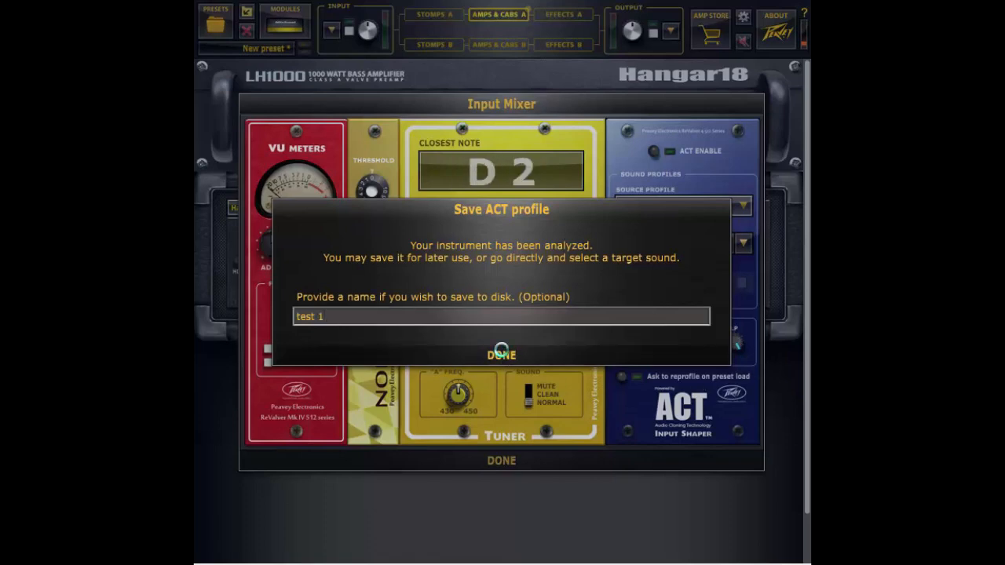
left_click(501, 354)
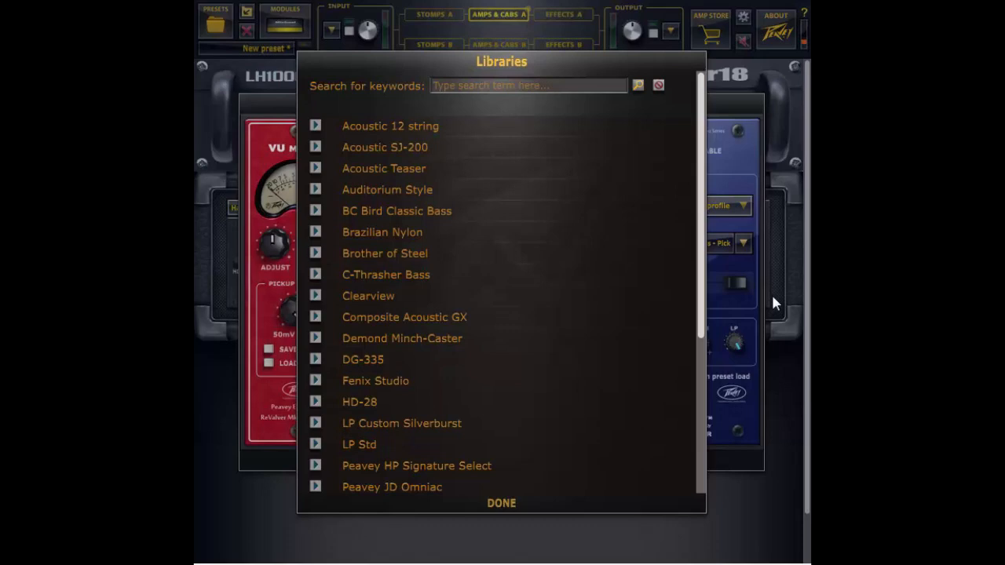
mouse_move(355, 189)
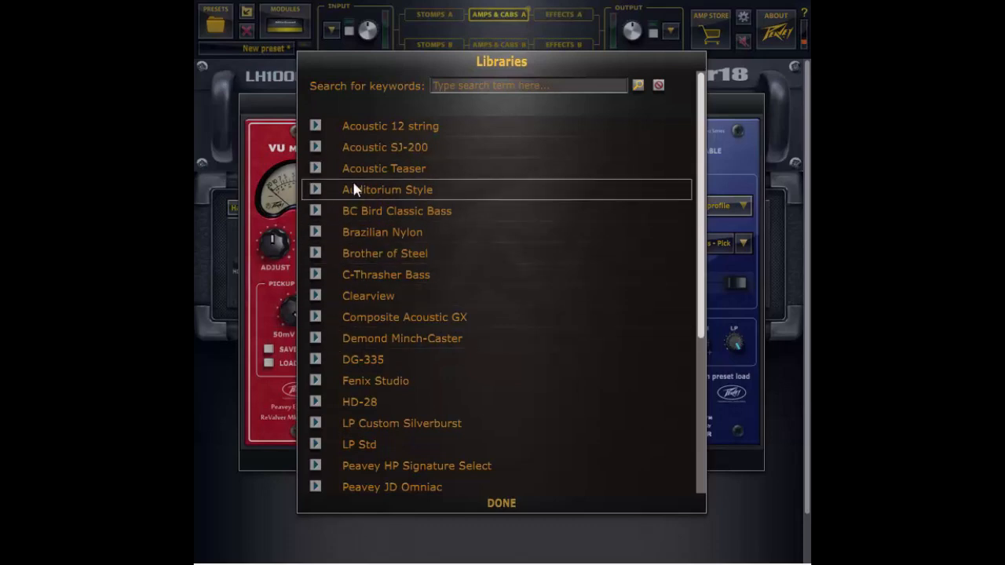
mouse_move(327, 211)
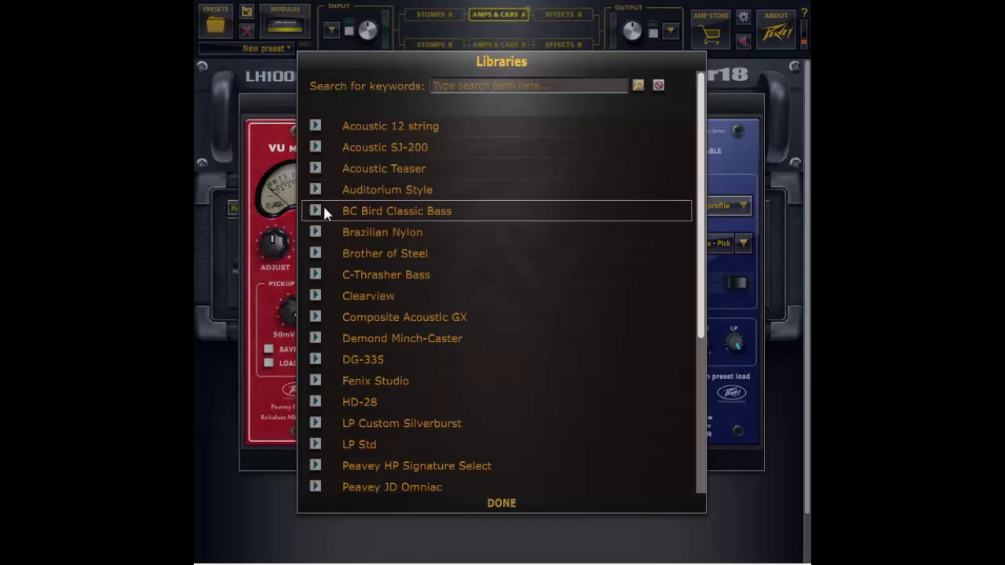
- Apply the BC Bird Classic Bass 'Both PUs - Pick' library sound as the target profile
left_click(314, 210)
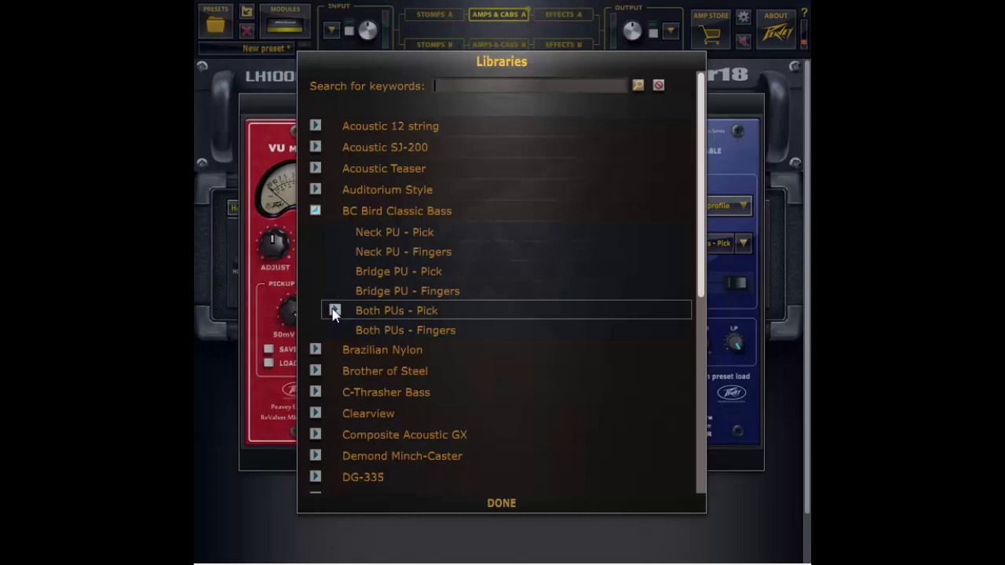
left_click(395, 311)
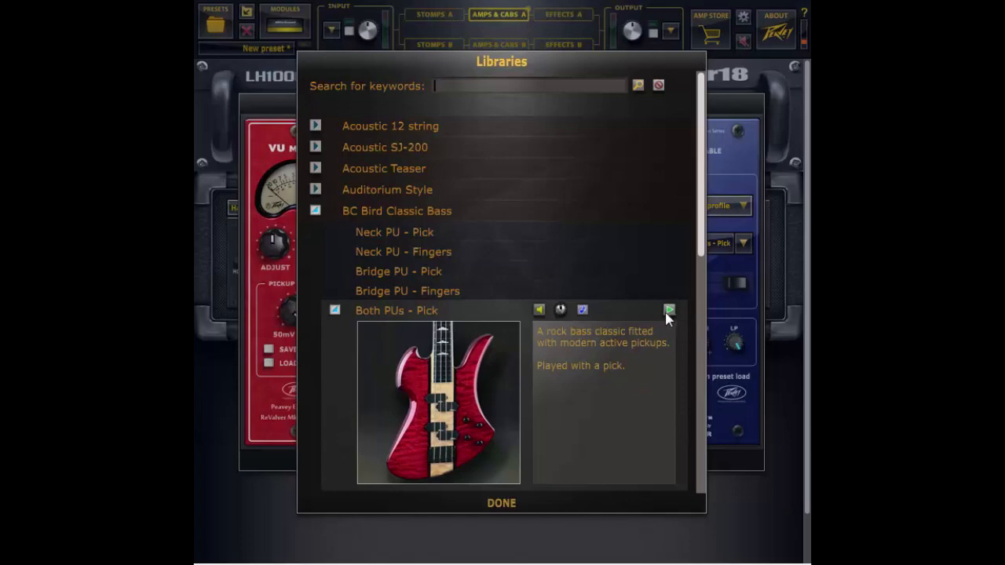
mouse_move(669, 310)
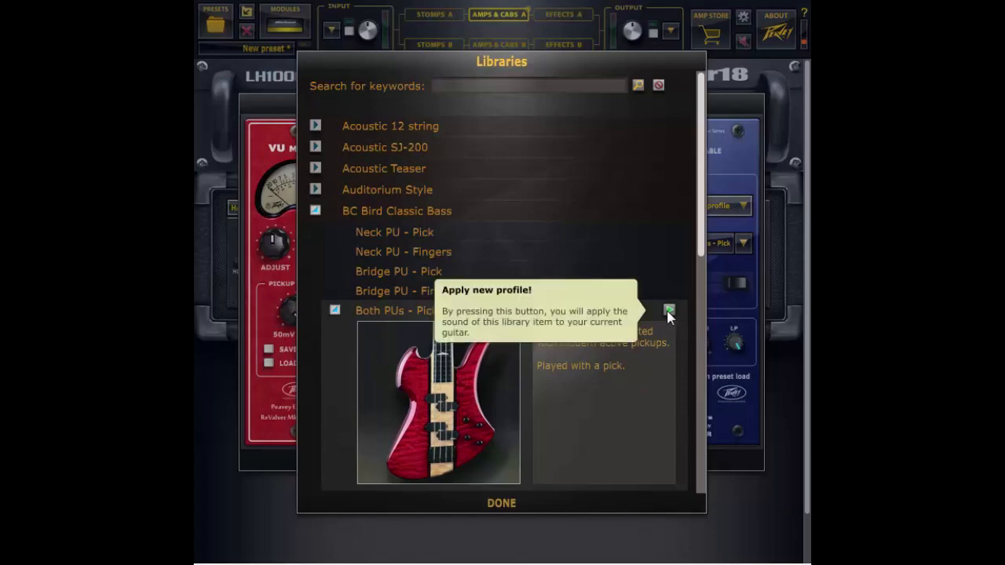
left_click(668, 308)
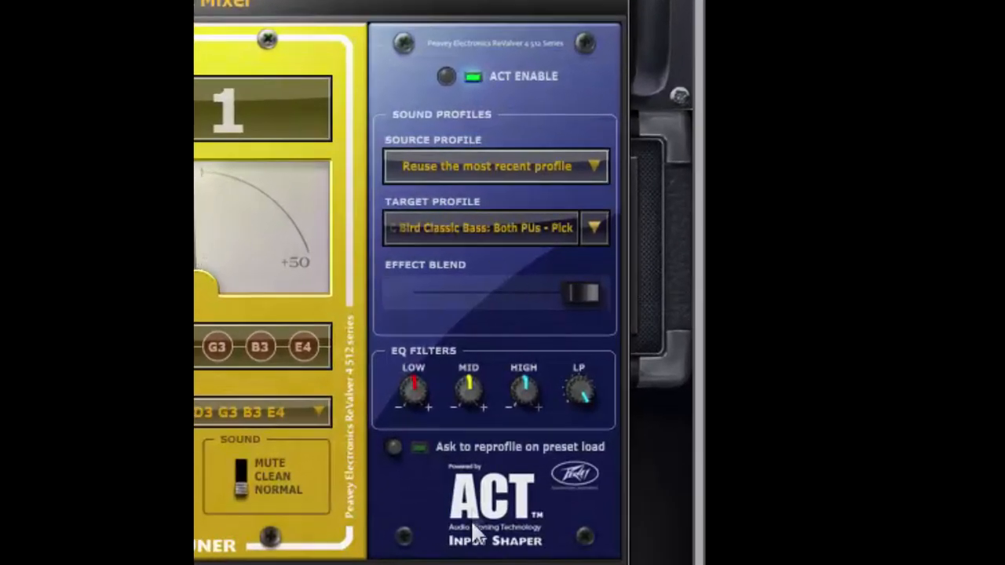
mouse_move(454, 90)
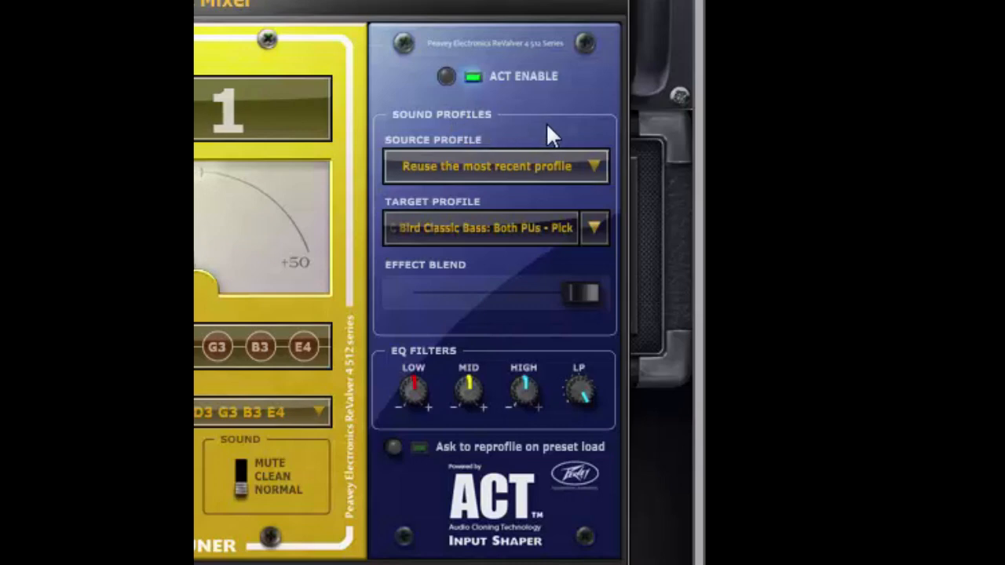
mouse_move(474, 251)
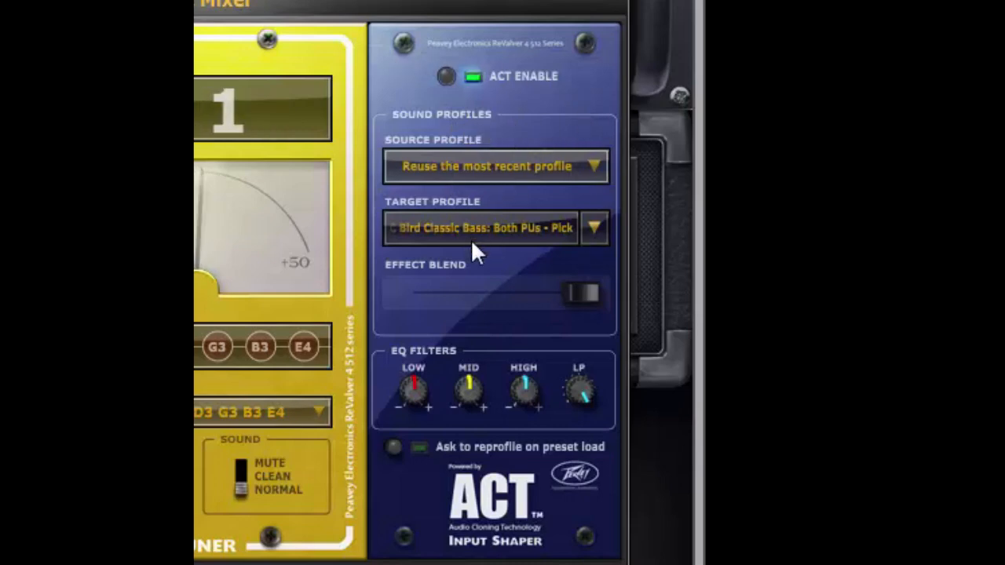
mouse_move(510, 167)
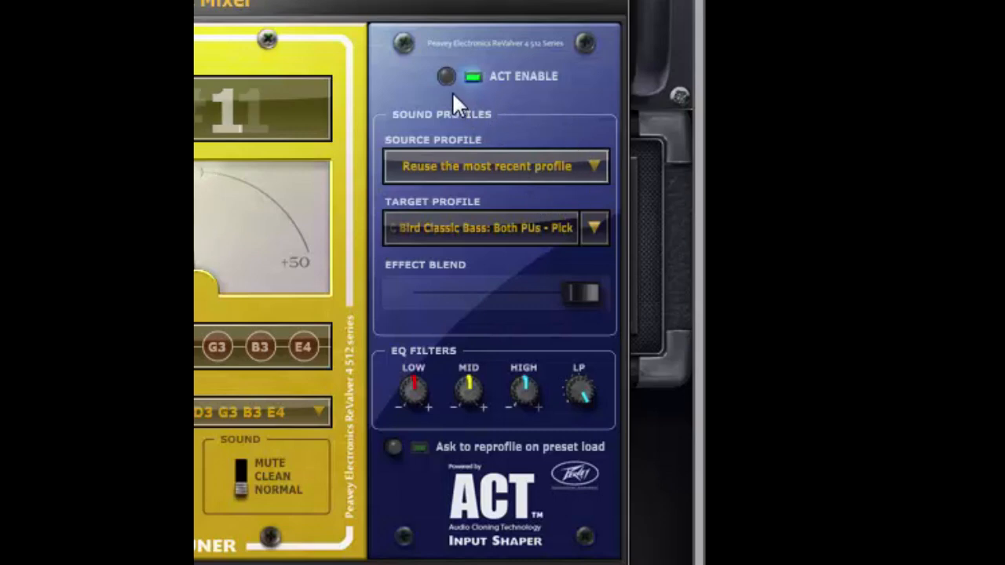
- Switch ACT shaping off and back on to A/B the Bird Classic Bass tone
left_click(446, 76)
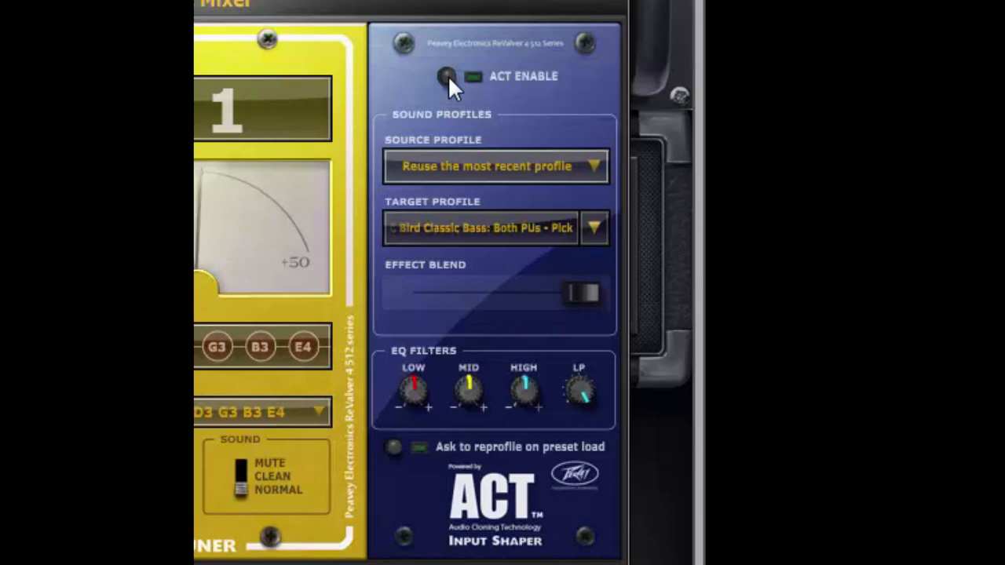
left_click(445, 77)
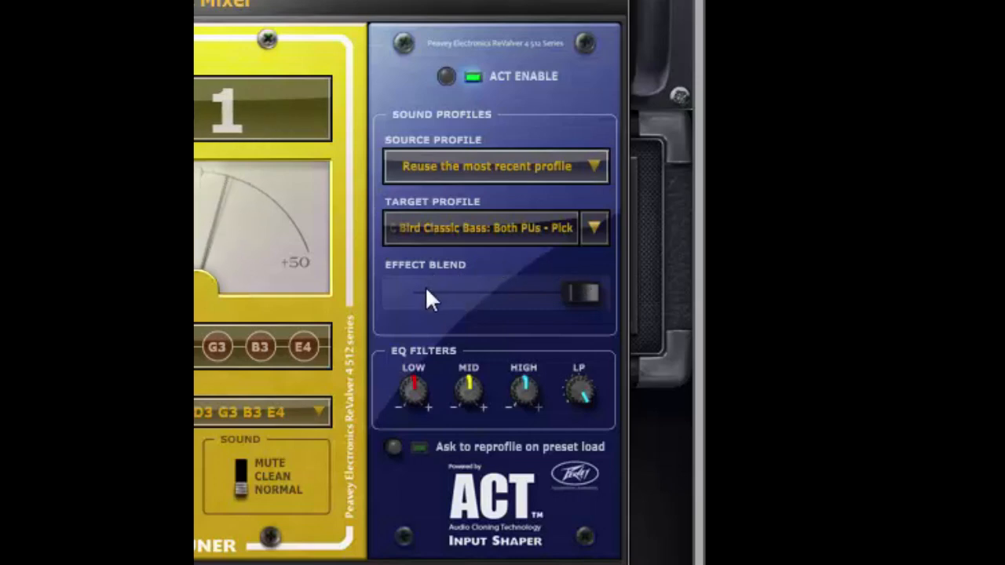
mouse_move(501, 270)
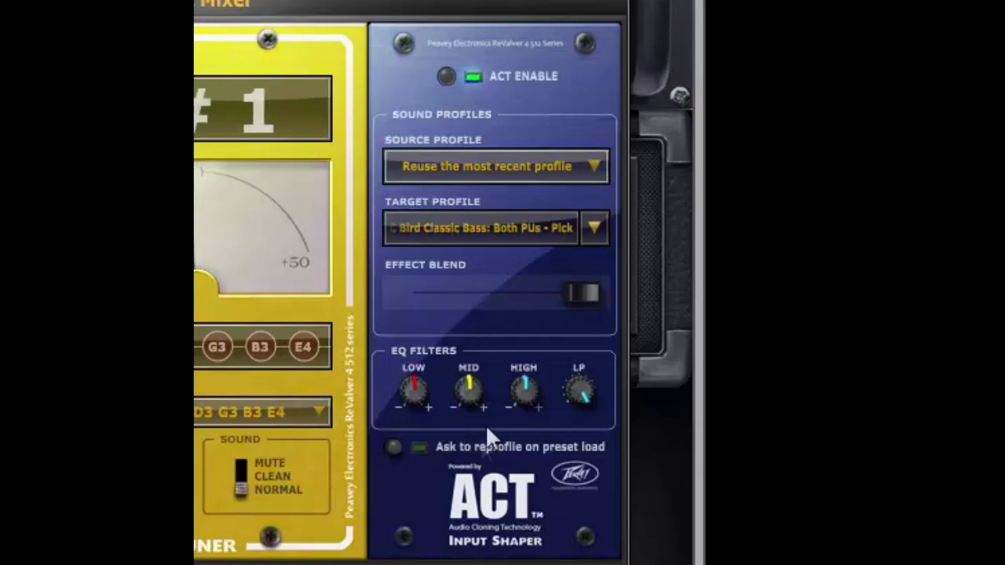
mouse_move(452, 405)
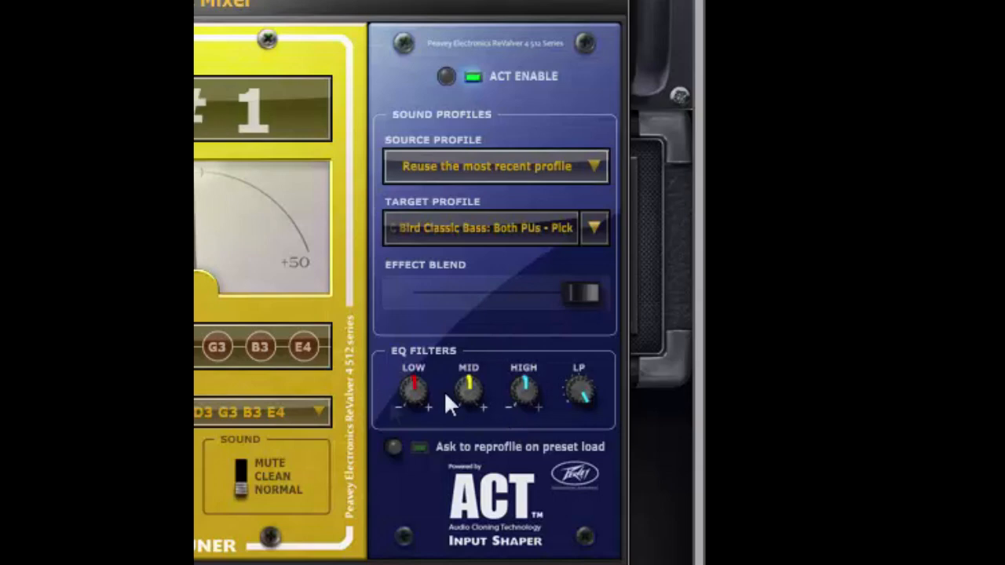
mouse_move(521, 353)
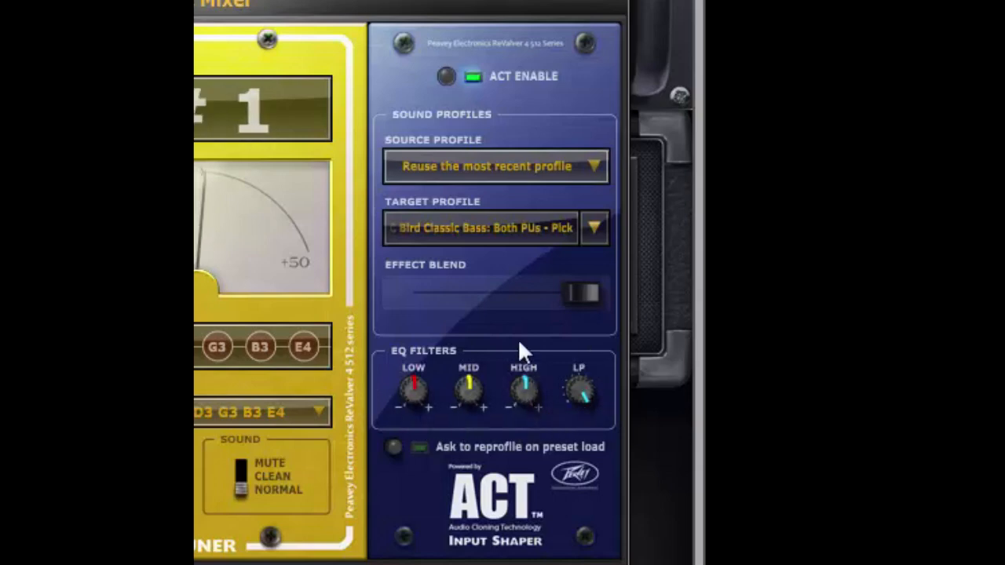
mouse_move(416, 421)
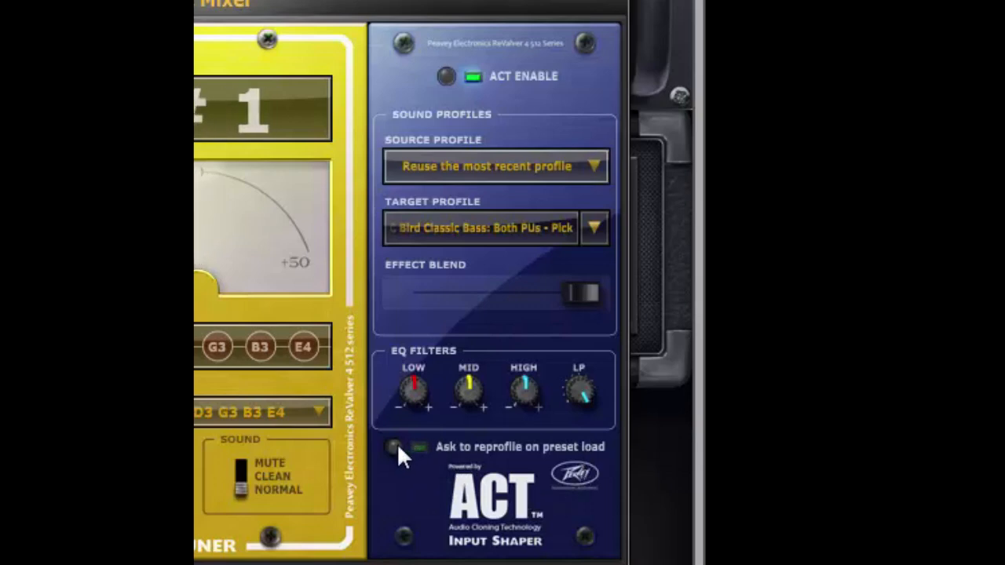
- Enable the 'Ask to reprofile on preset load' switch so its LED lights green
left_click(392, 446)
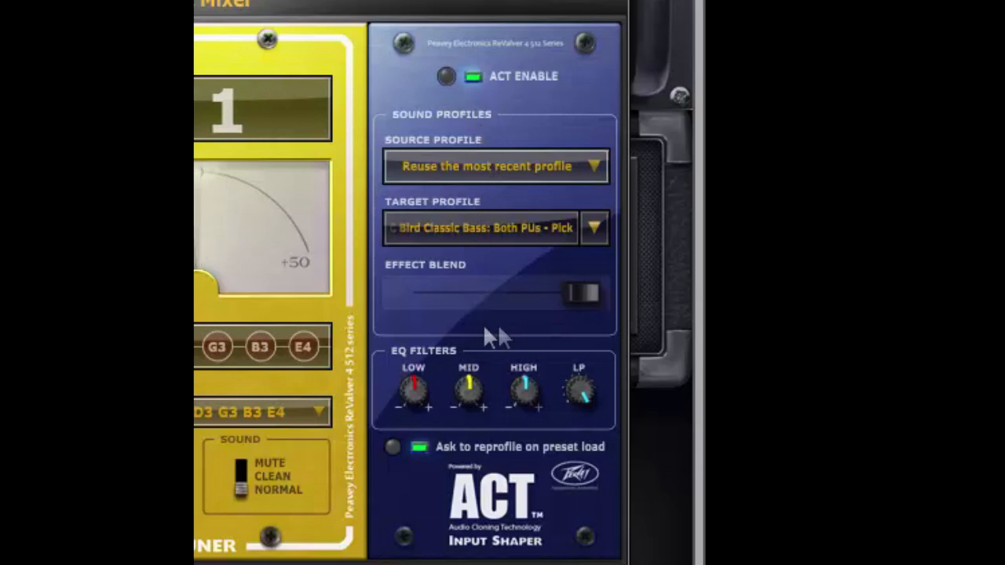
mouse_move(475, 298)
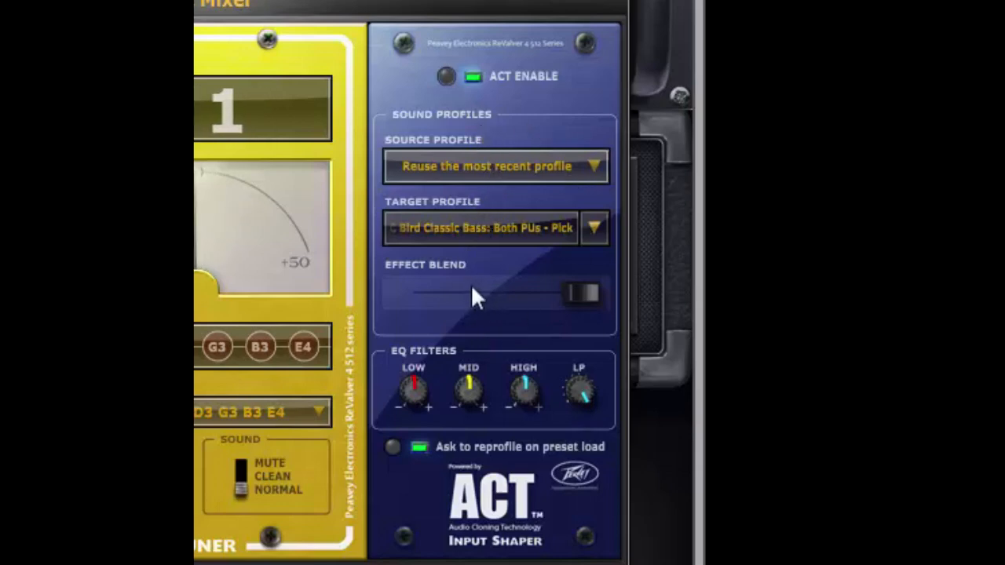
mouse_move(408, 432)
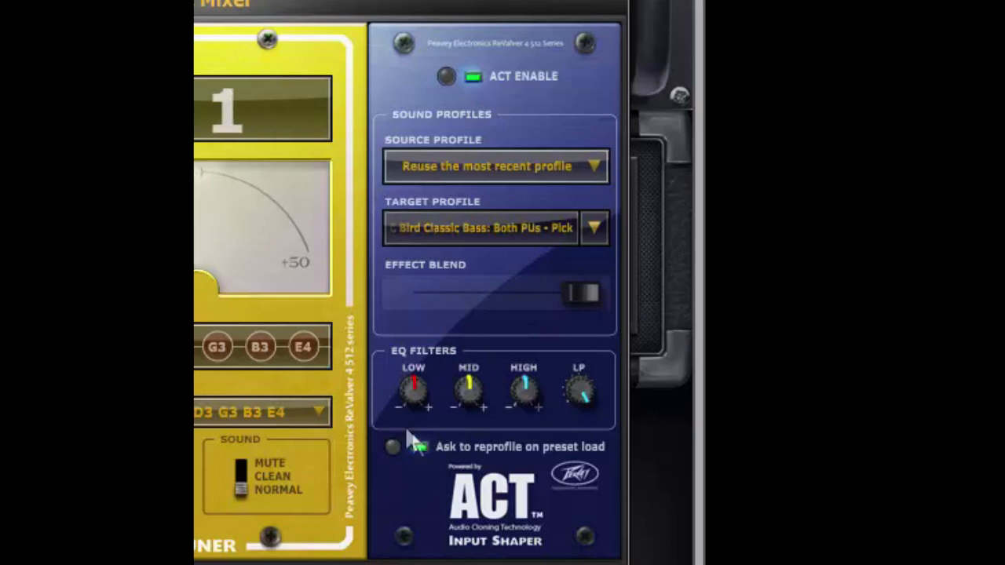
left_click(392, 445)
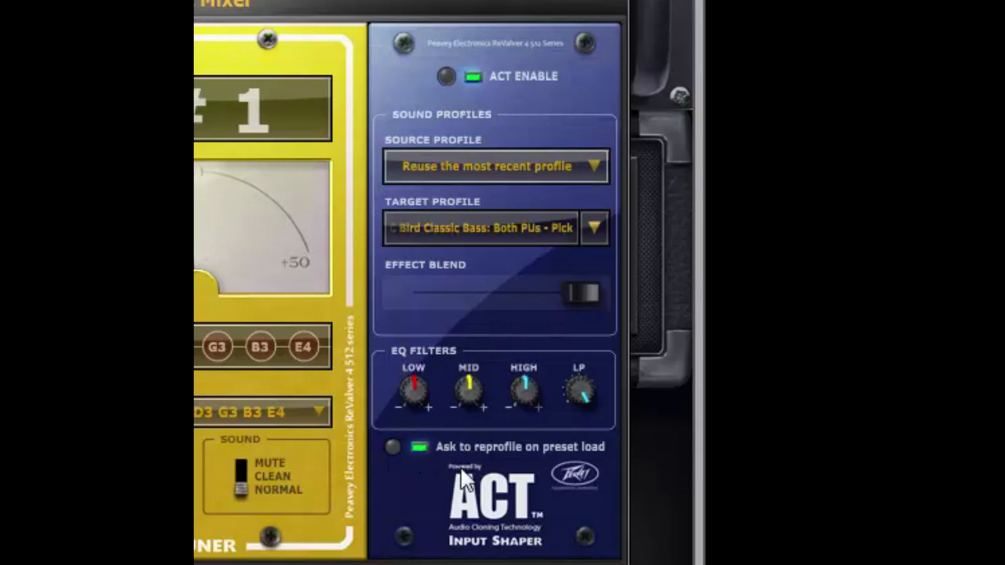
mouse_move(521, 462)
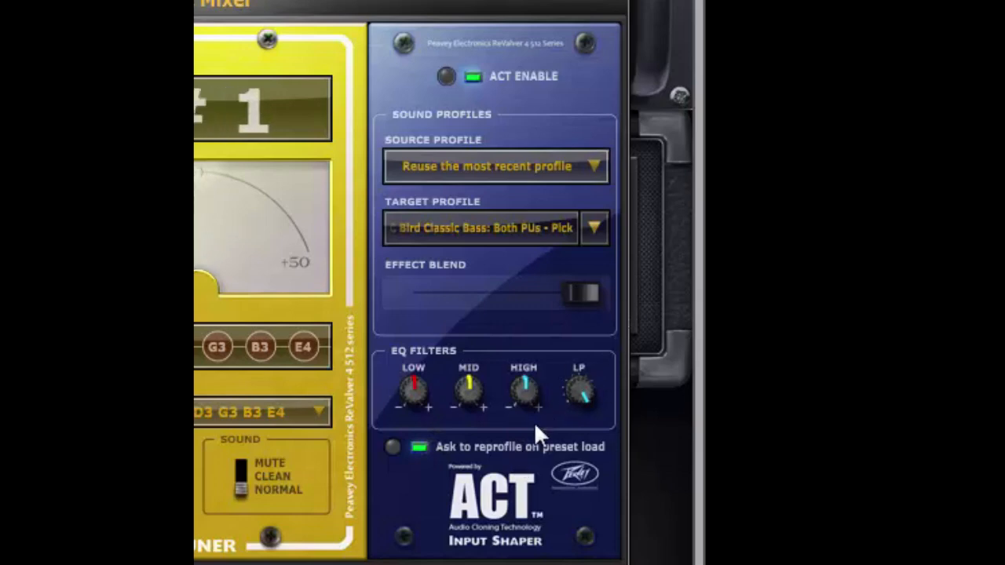
mouse_move(484, 436)
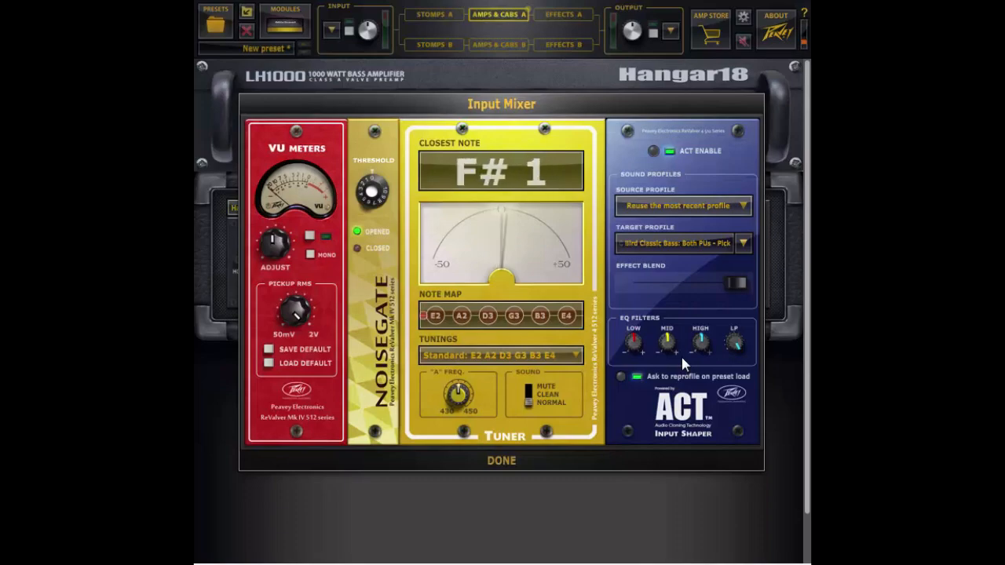
- Leave the Input Mixer and open the Preset Manager listing banks like David Ellefson
left_click(500, 461)
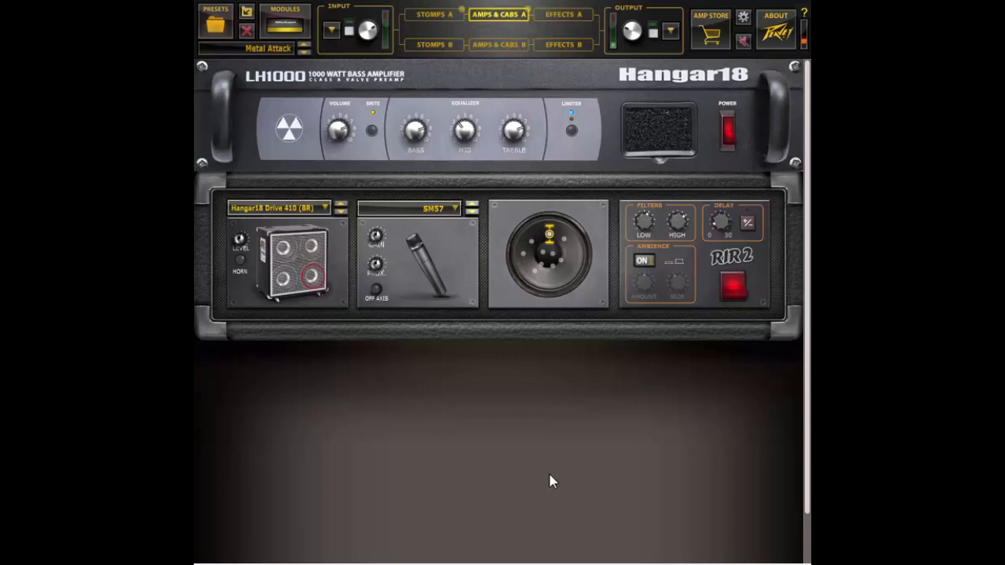
left_click(215, 24)
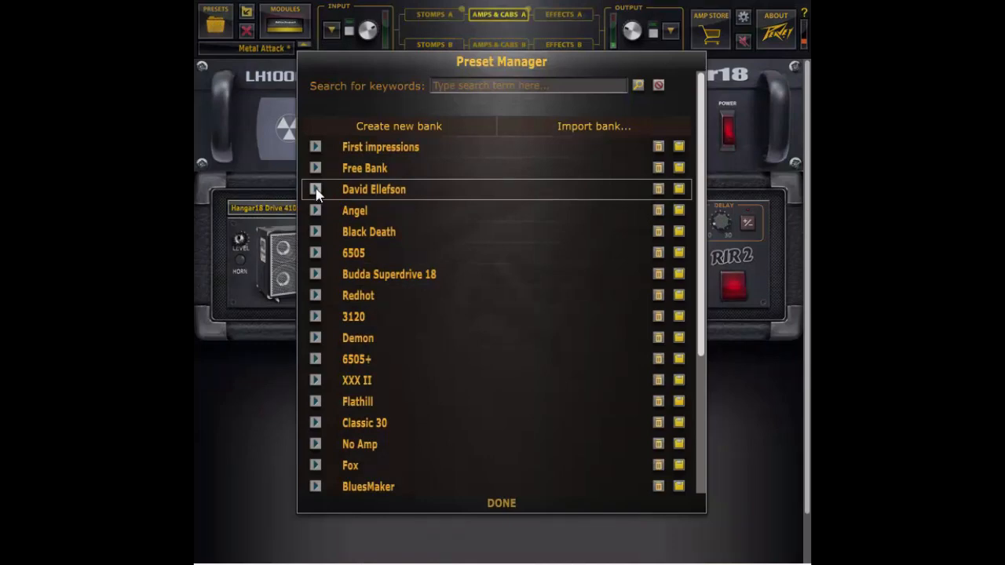
- Load a David Ellefson preset and dismiss the 'Apply ACT profile to preset' prompt without profiling
left_click(315, 188)
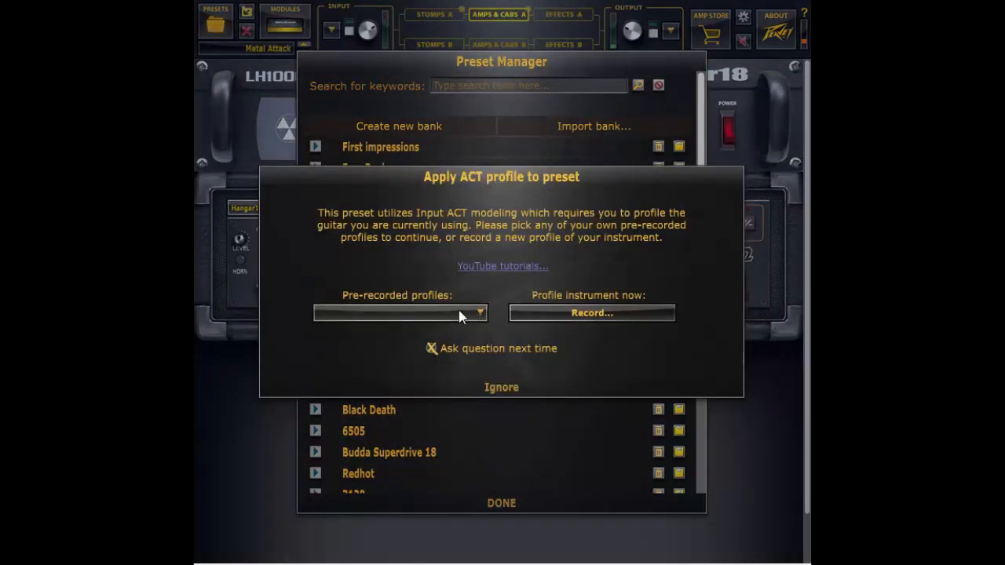
left_click(396, 313)
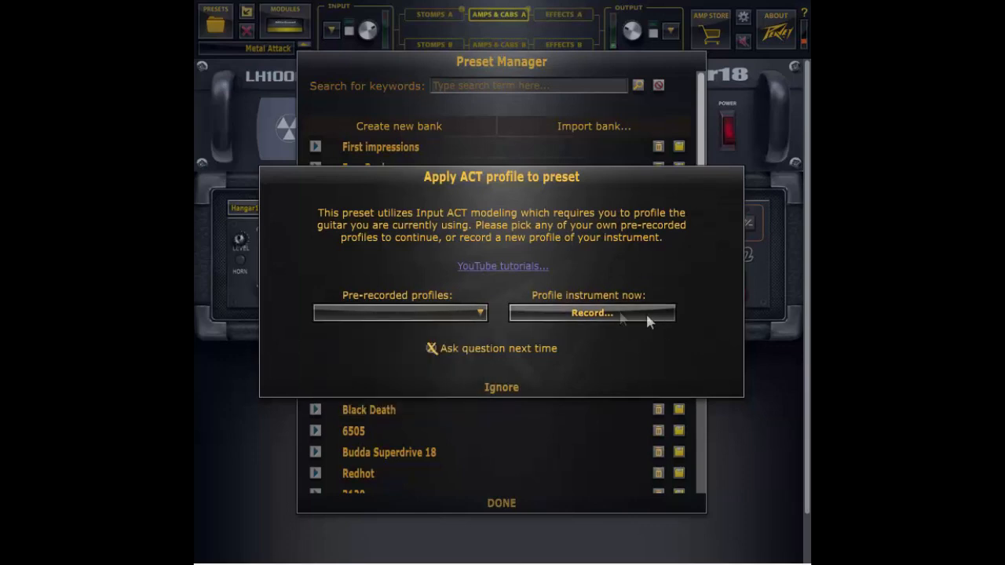
mouse_move(594, 324)
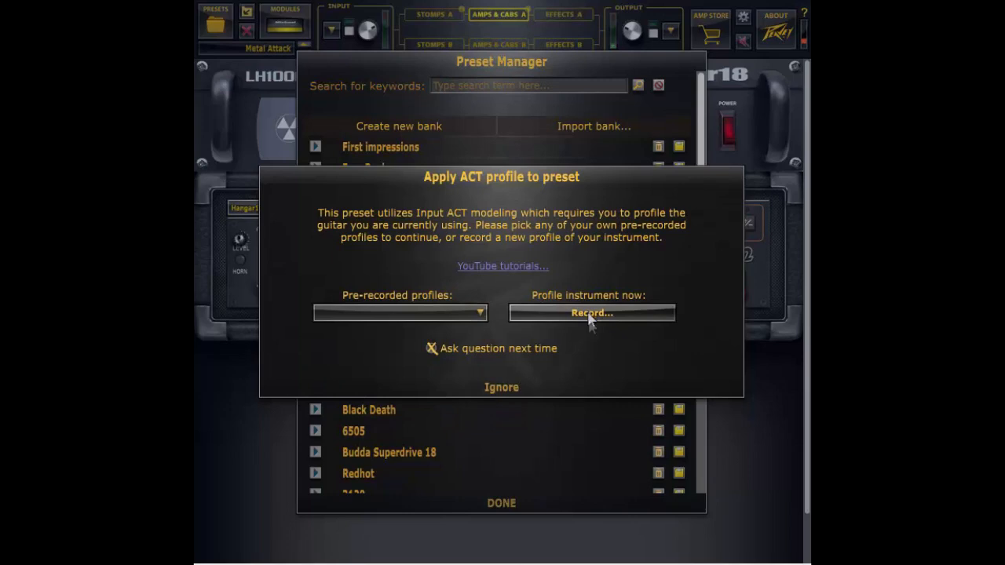
mouse_move(424, 343)
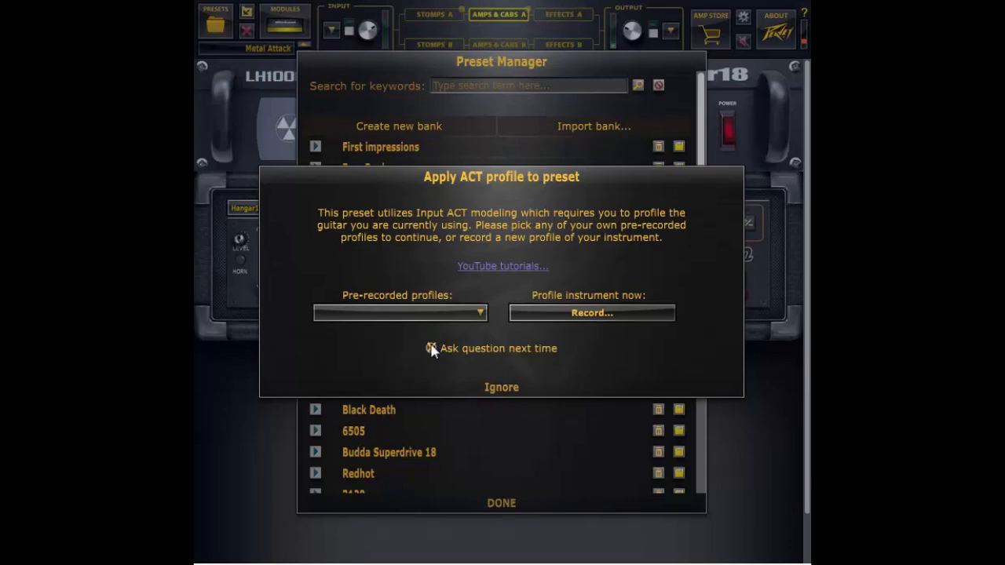
left_click(432, 348)
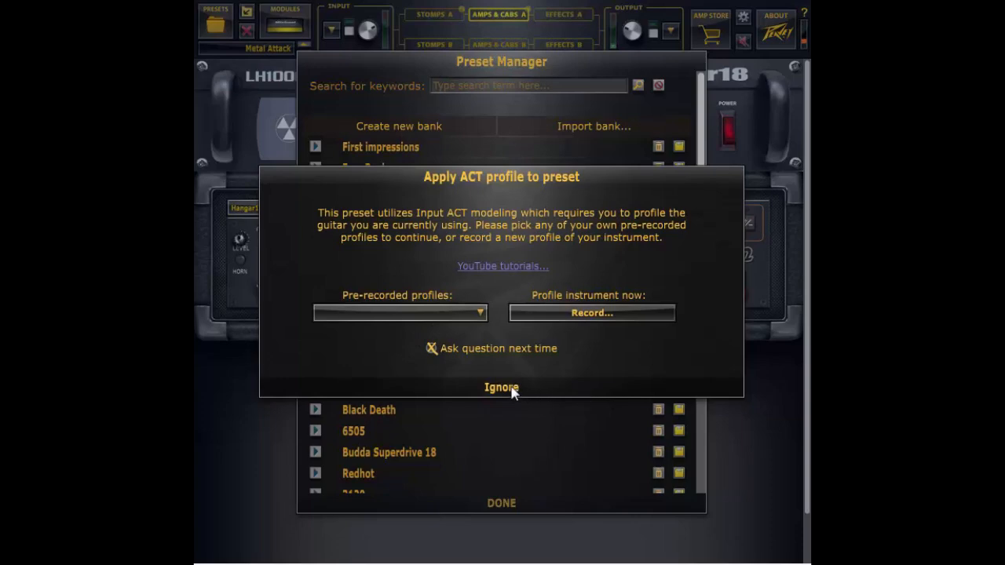
left_click(501, 386)
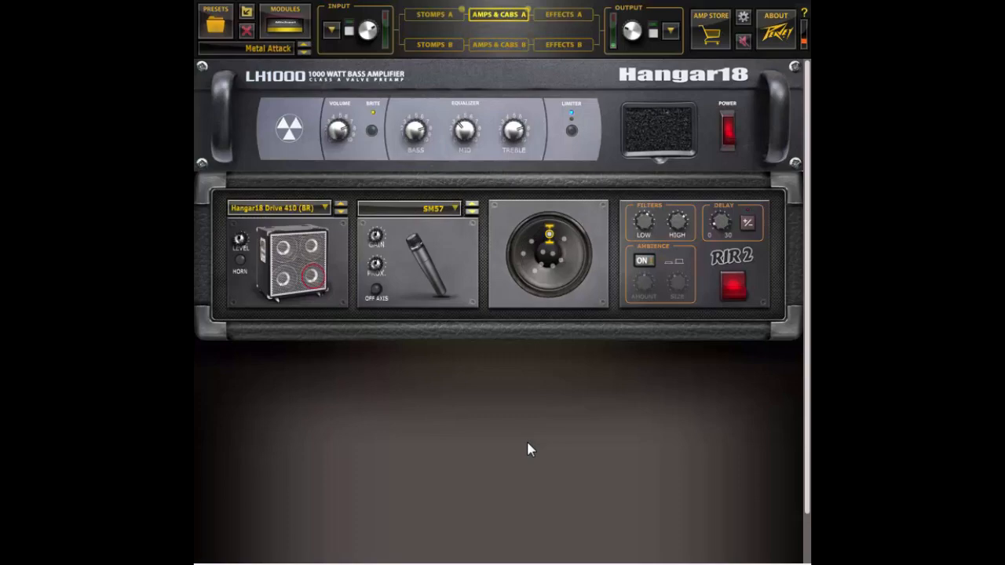
- Browse the Amp Store's ACT Input guitar and bass library catalogue with prices
left_click(710, 16)
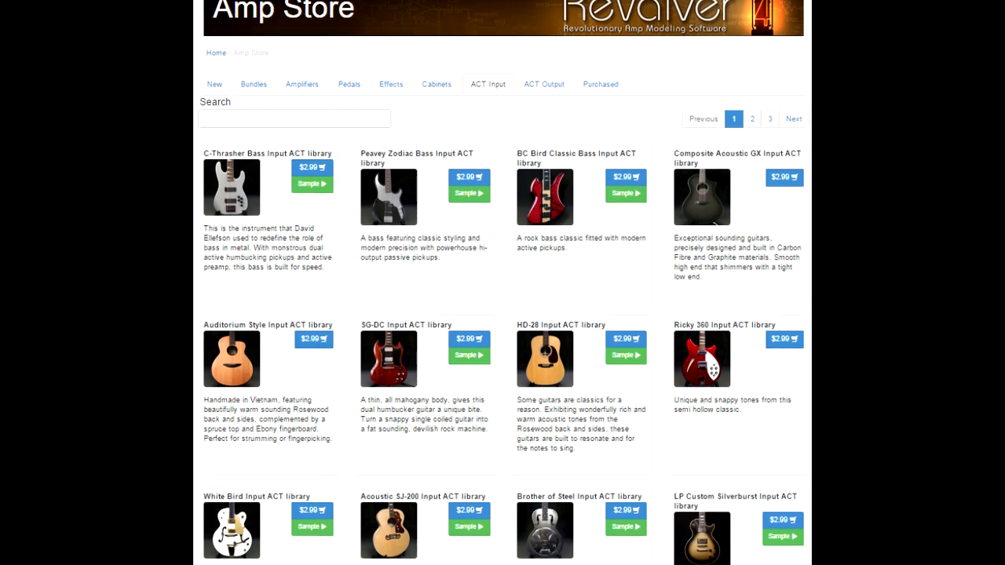
scroll("down", 3)
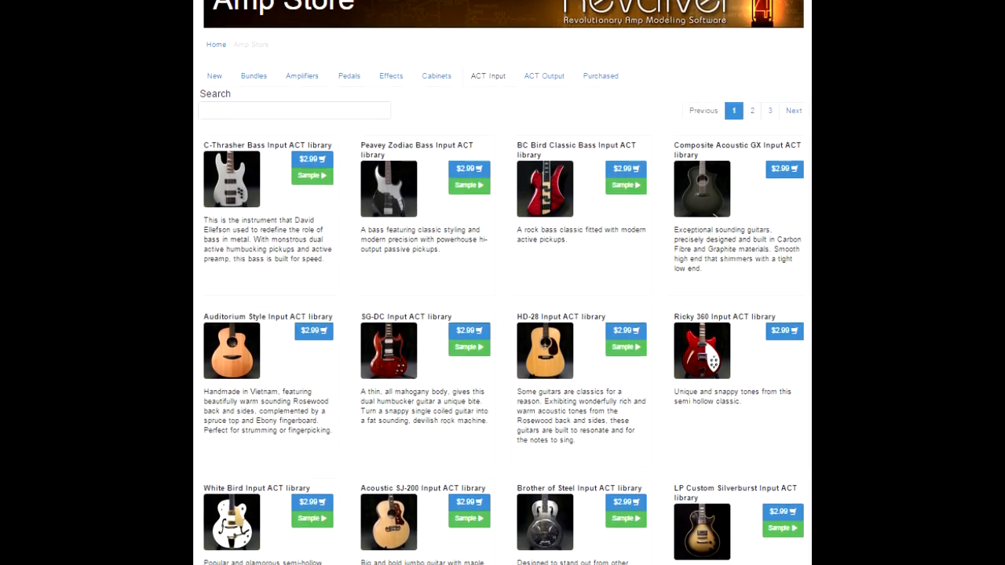